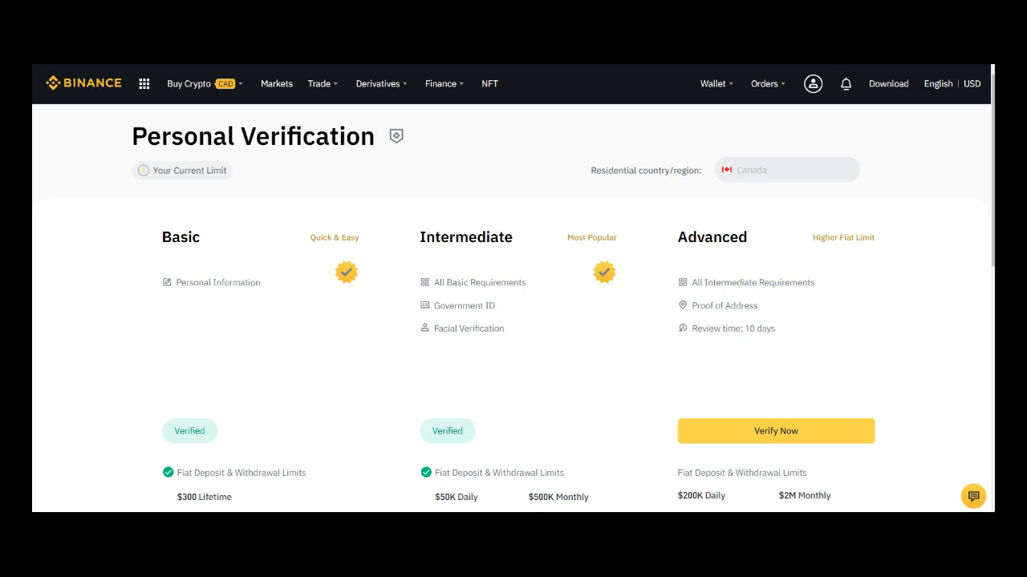
Review the account security overview showing 2FA, verification, anti-phishing code and whitelist all done (4/4)
left_click(812, 83)
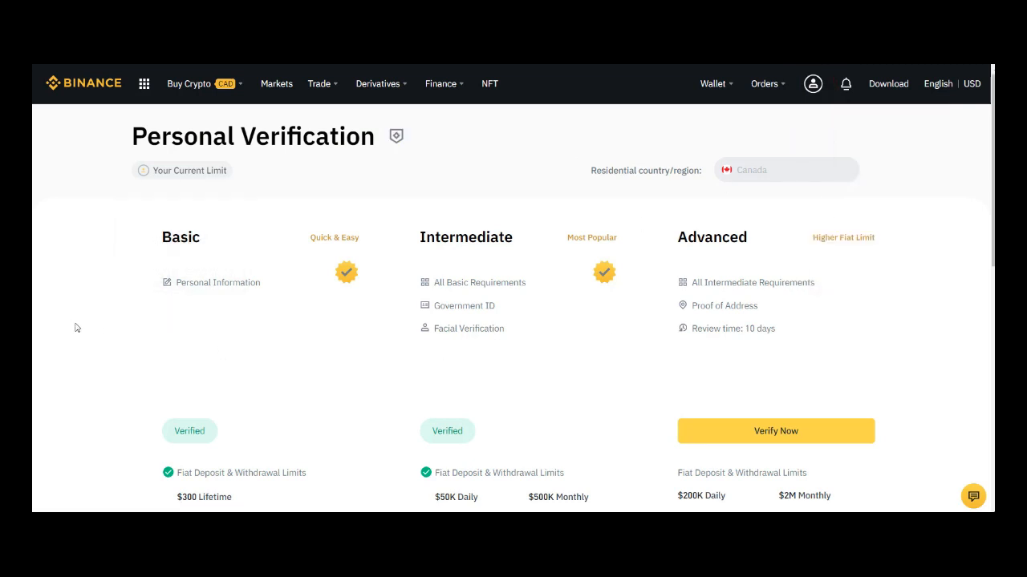
mouse_move(531, 88)
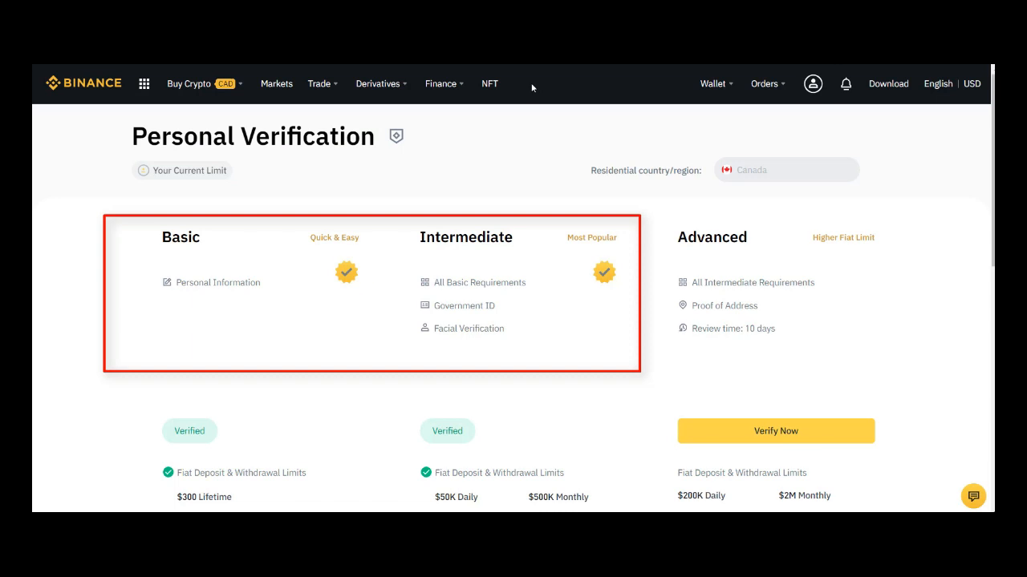
mouse_move(379, 223)
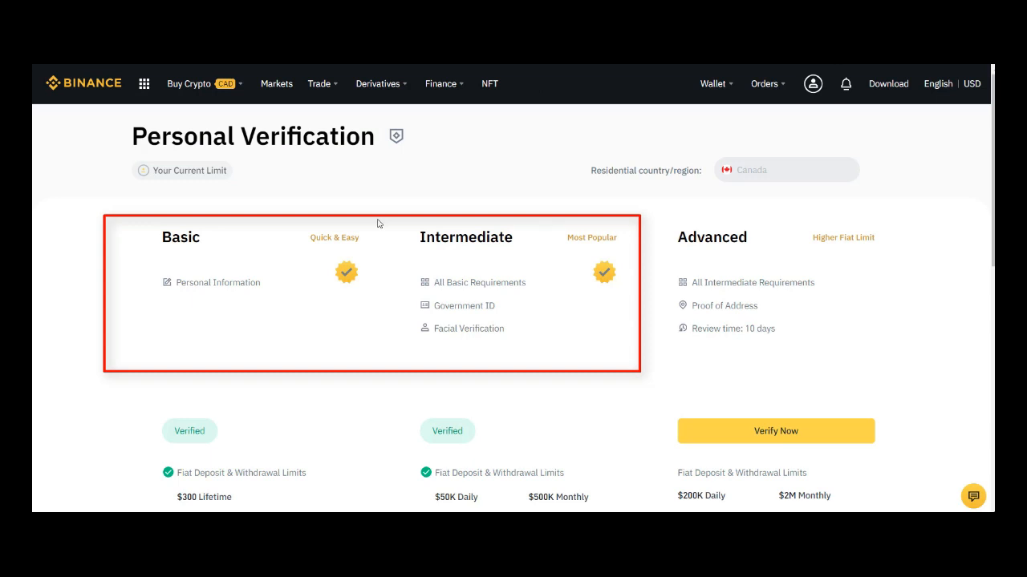
scroll("down", 3)
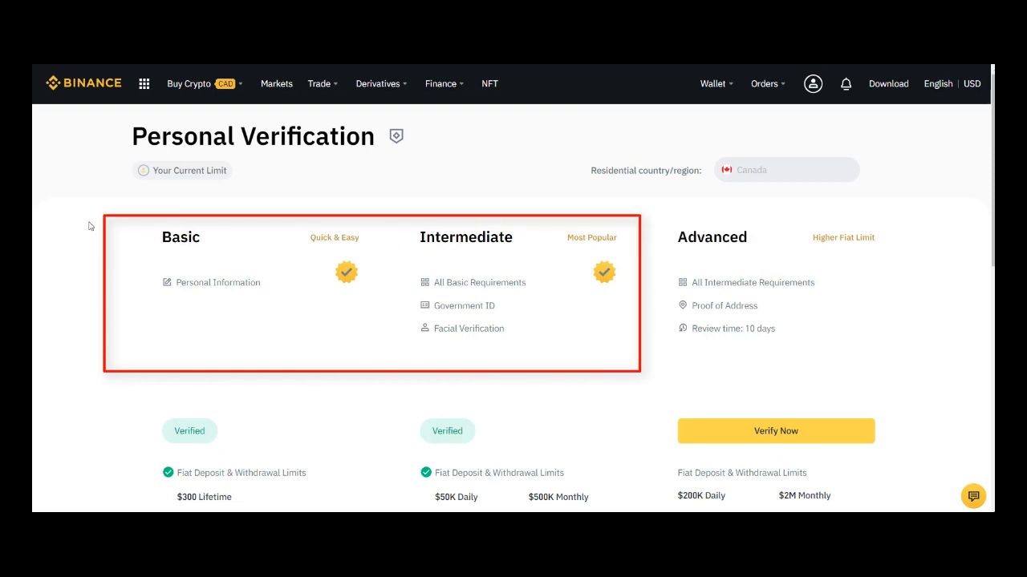
mouse_move(88, 224)
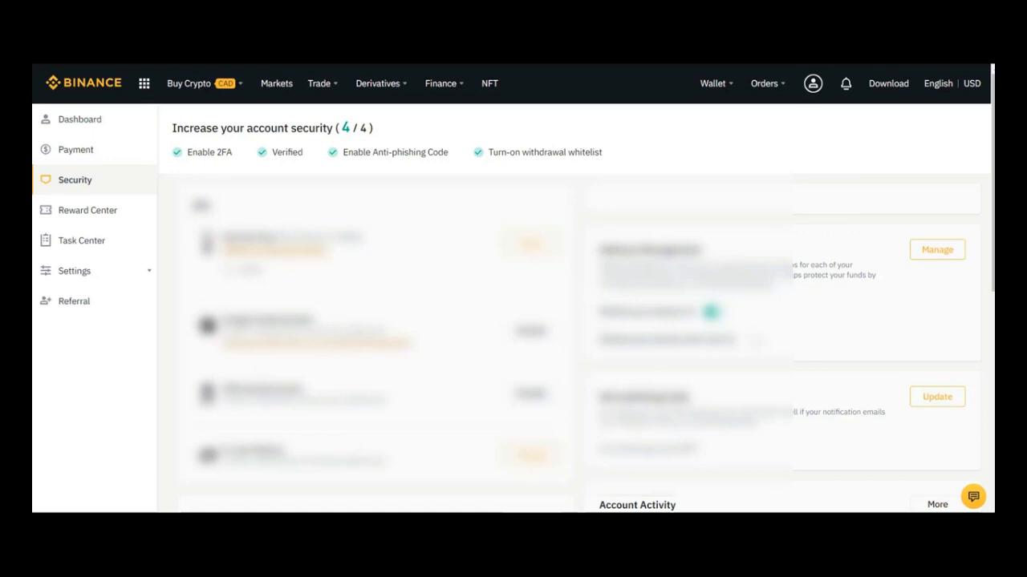
Go to Security from the profile menu and review the 2FA and Advanced Security sections
left_click(812, 83)
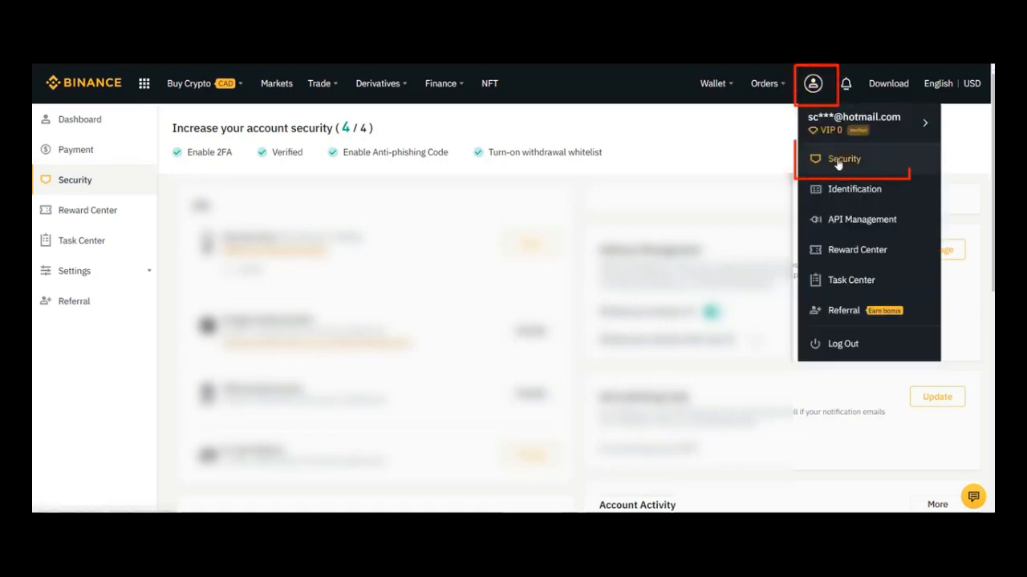
left_click(843, 159)
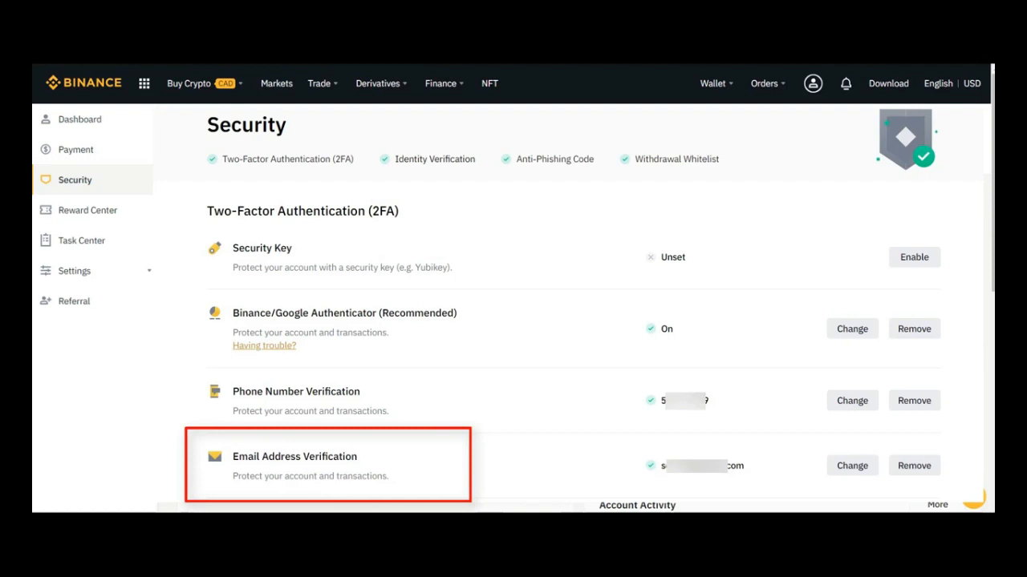
scroll("down", 3)
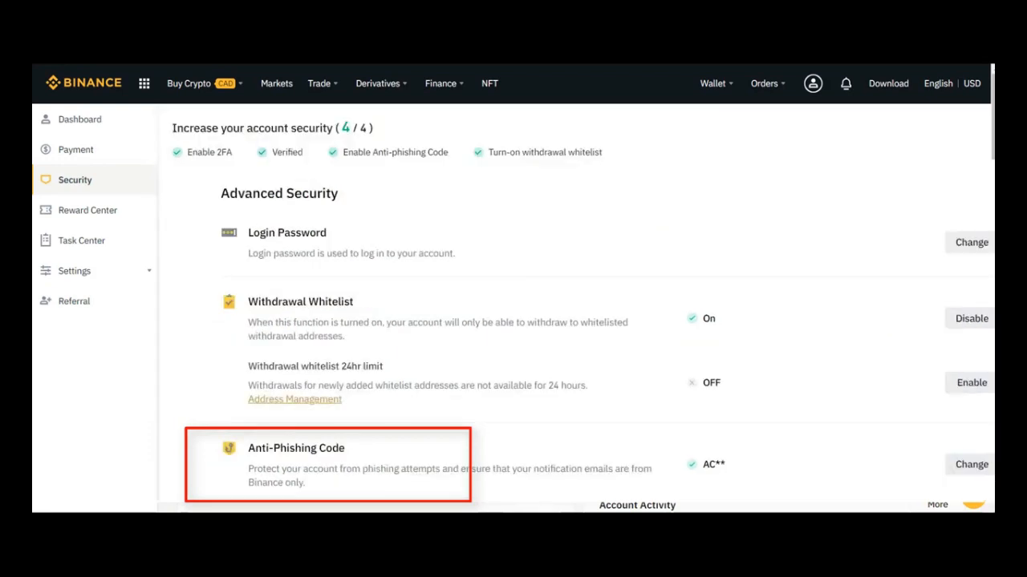